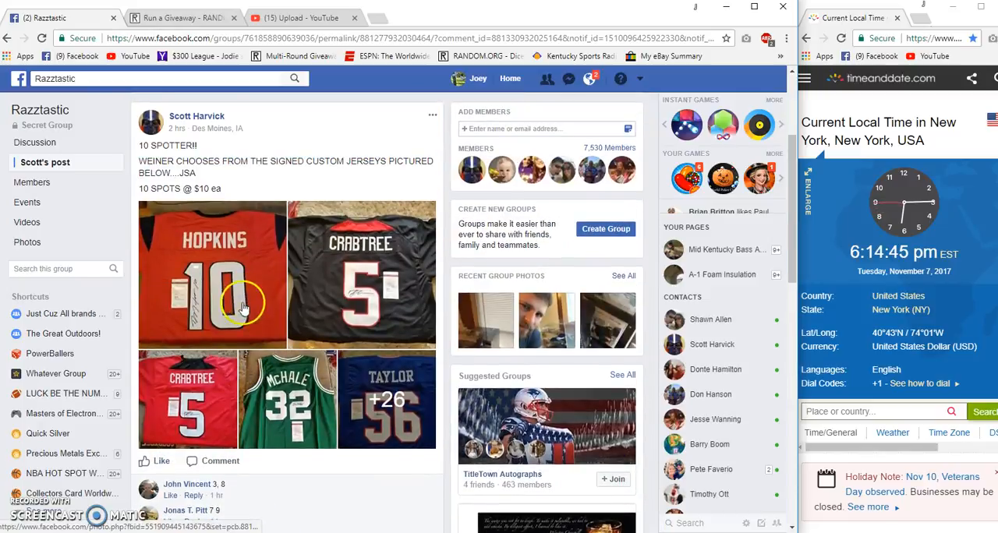
Post a 'Live' comment at the bottom of the jersey giveaway thread and return to RANDOM.ORG.
{"action": "scroll", "scroll_direction": "down", "scroll_amount": 3}
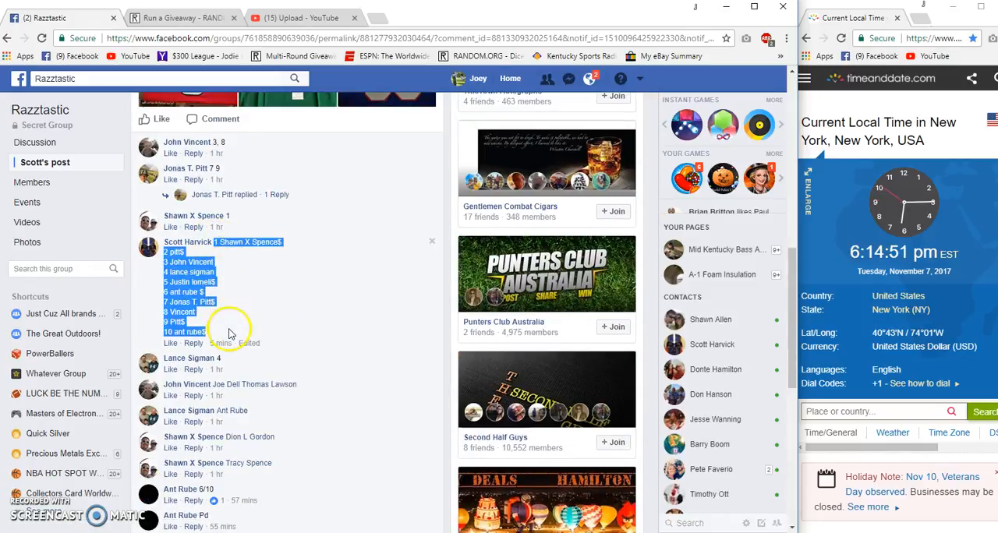
{"action": "scroll", "scroll_direction": "down", "scroll_amount": 3}
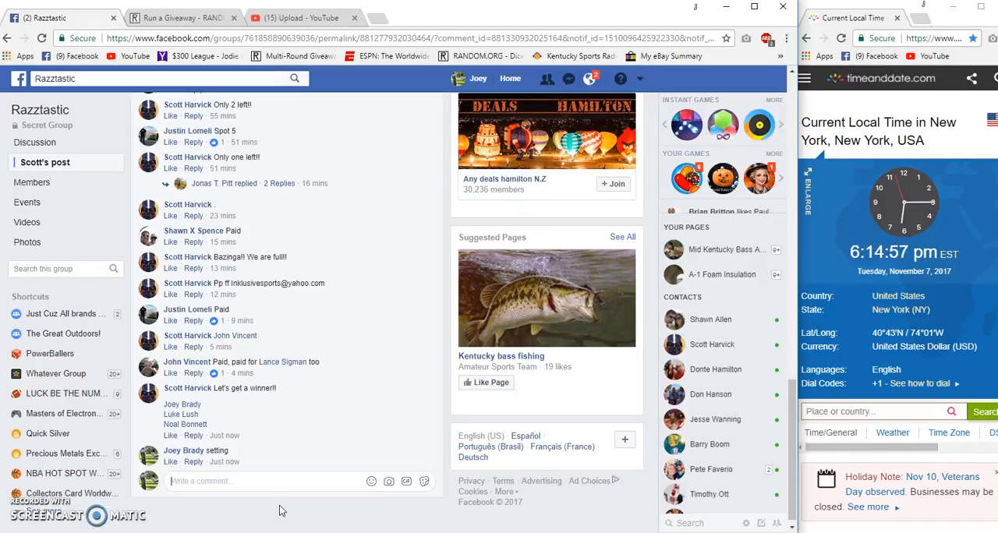
{"action": "type", "text": "Live"}
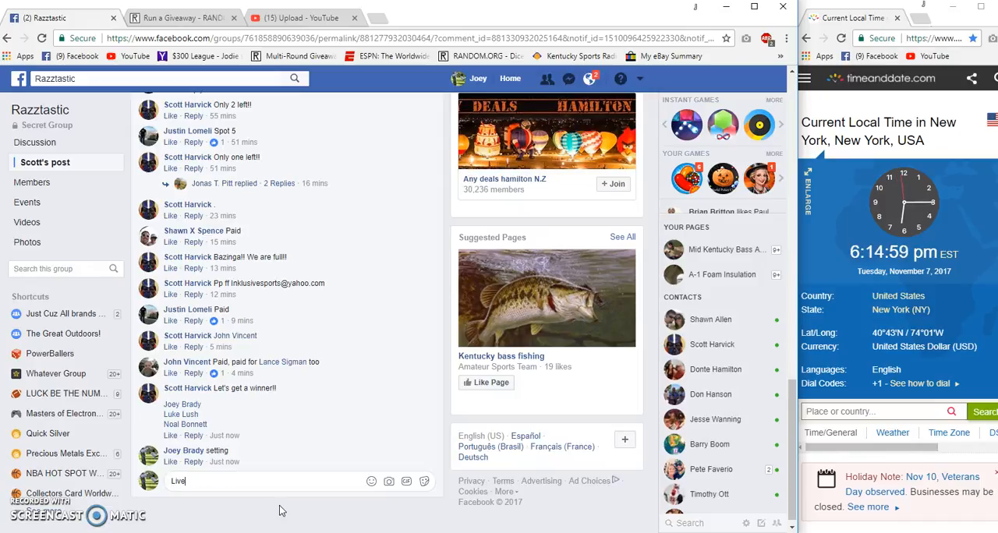
{"action": "key", "text": "enter"}
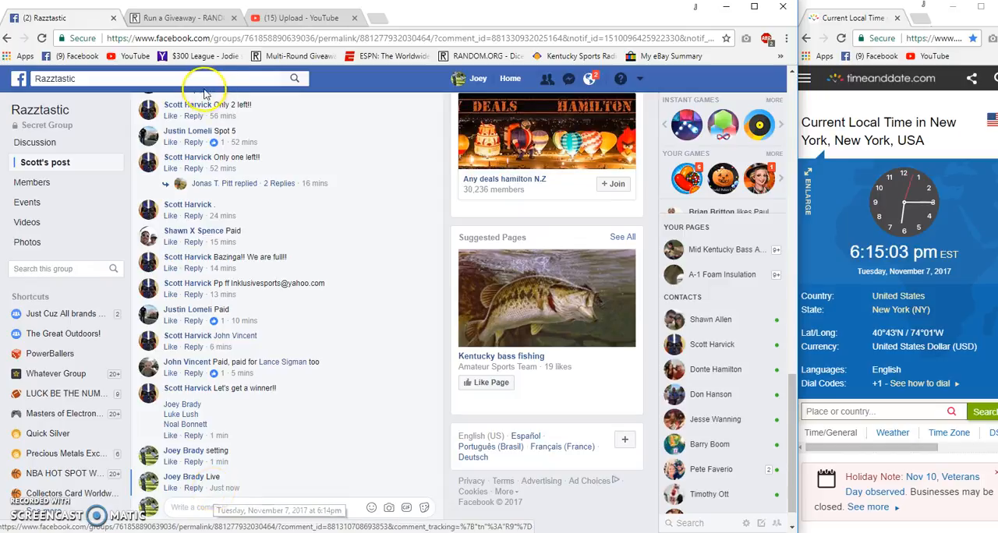
{"action": "left_click", "coordinate": [179, 17]}
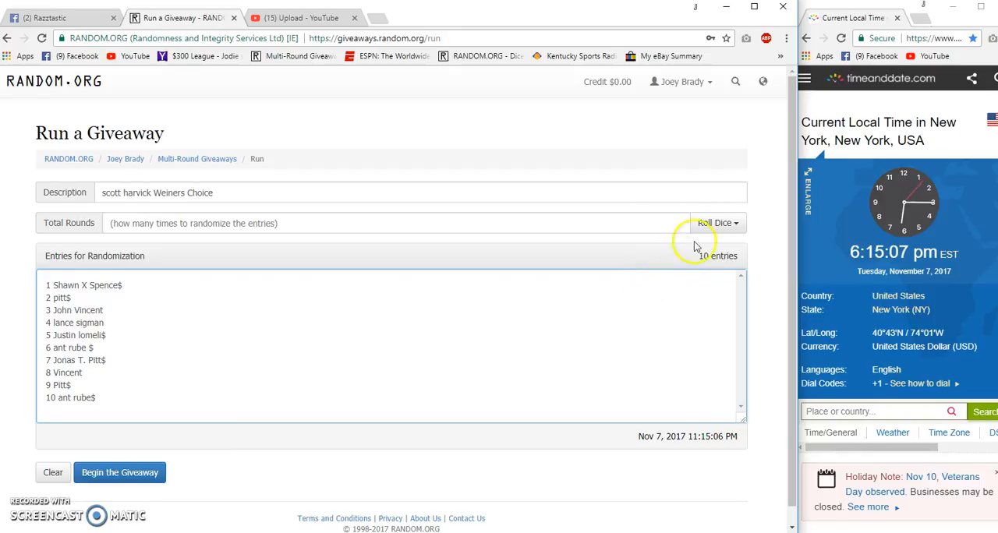
Roll 2d6 to set 10 rounds and begin the giveaway with the ten entries.
{"action": "left_click", "coordinate": [714, 223]}
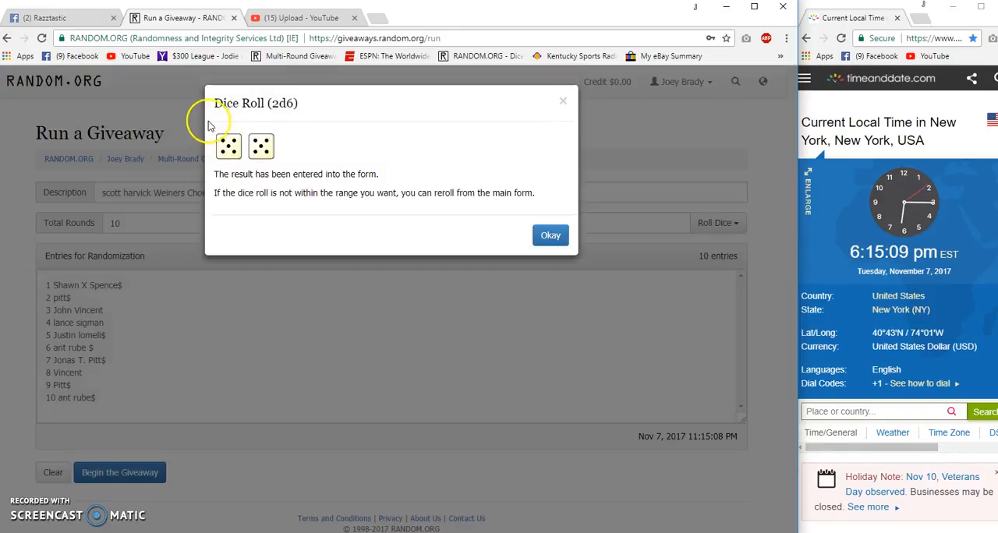
{"action": "left_click", "coordinate": [551, 234]}
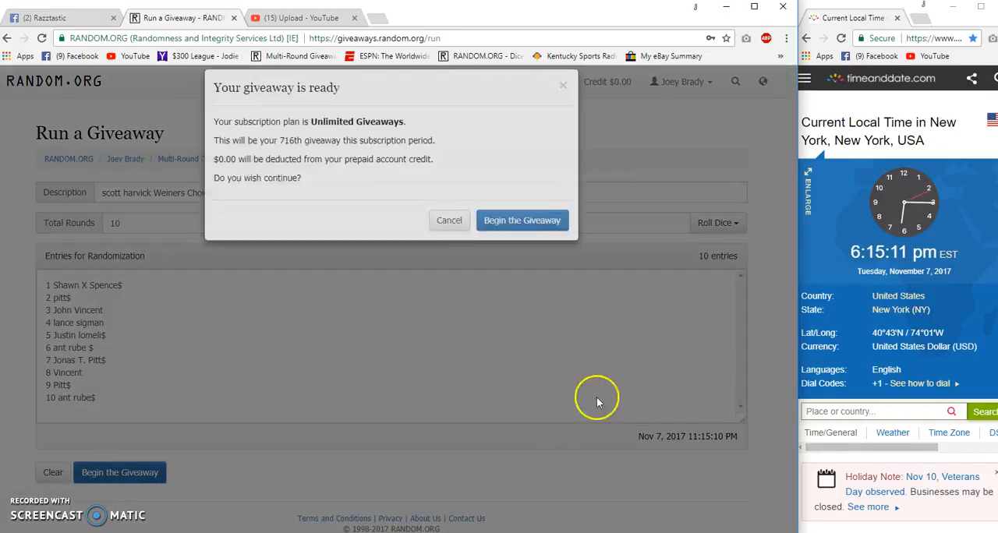
{"action": "left_click", "coordinate": [521, 220]}
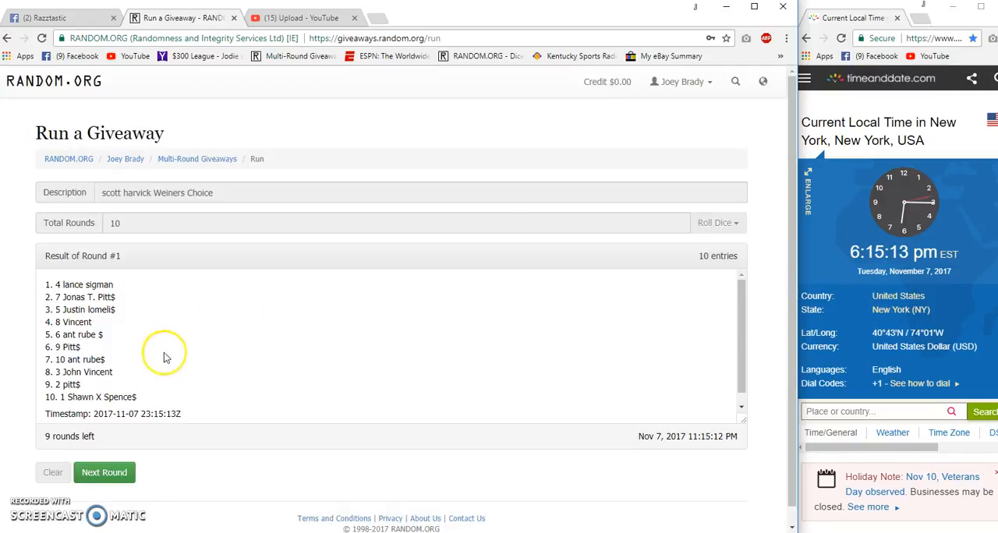
Run the giveaway rounds through Round #8, leaving 2 rounds to go.
{"action": "left_click", "coordinate": [103, 472]}
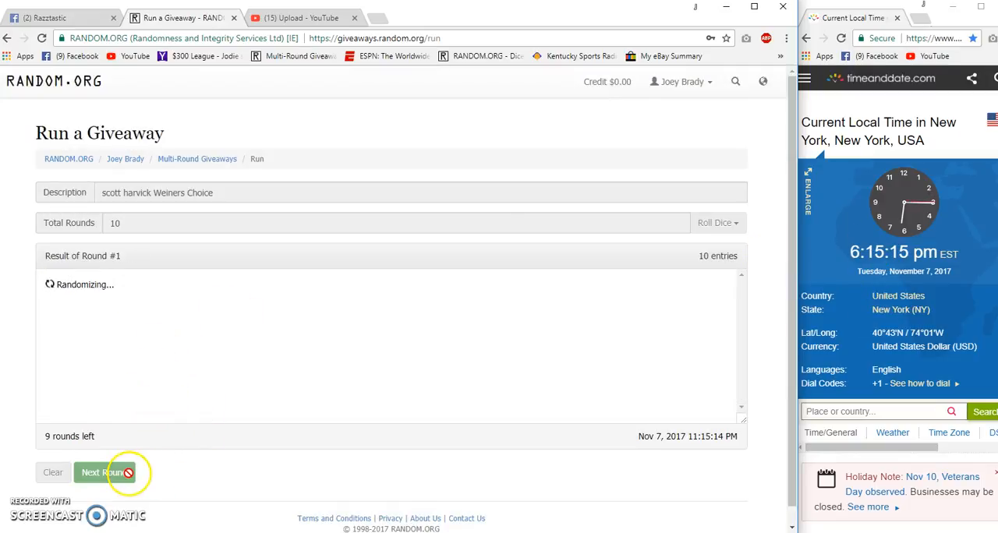
{"action": "left_click", "coordinate": [103, 473]}
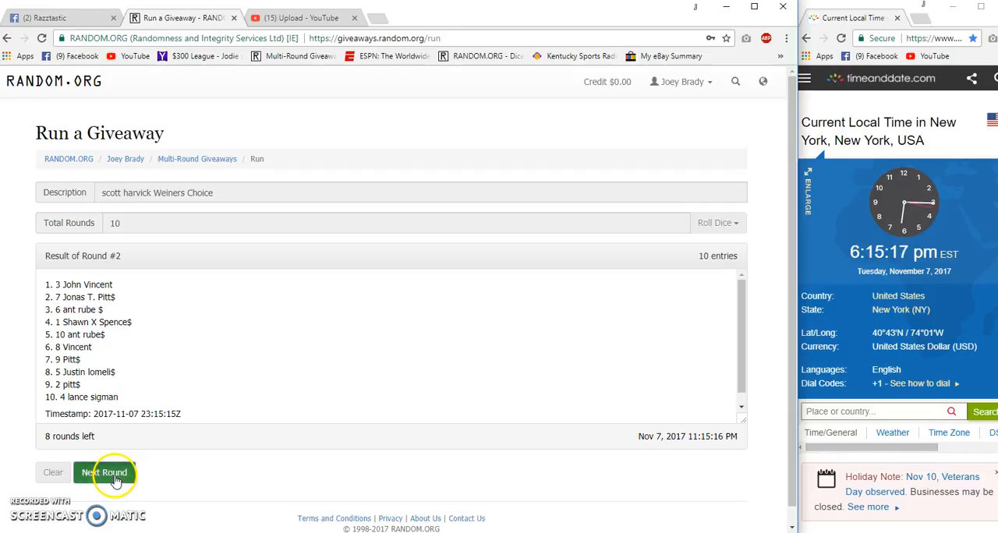
{"action": "left_click", "coordinate": [103, 473]}
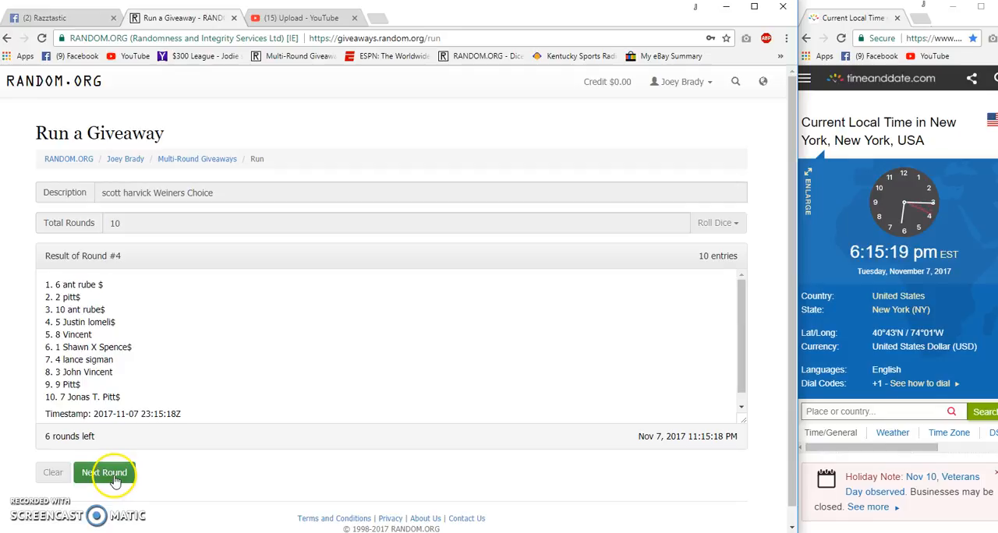
{"action": "left_click", "coordinate": [102, 473]}
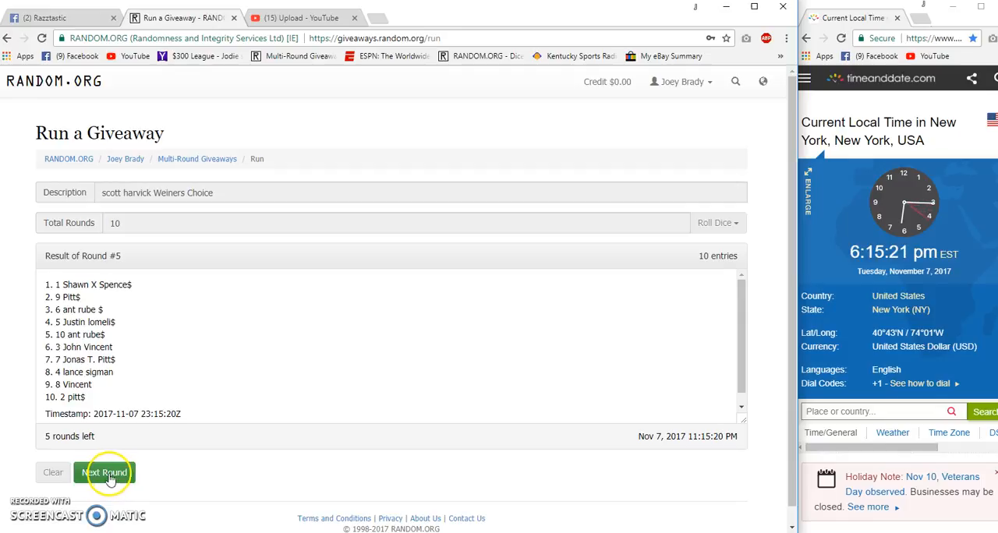
{"action": "left_click", "coordinate": [103, 473]}
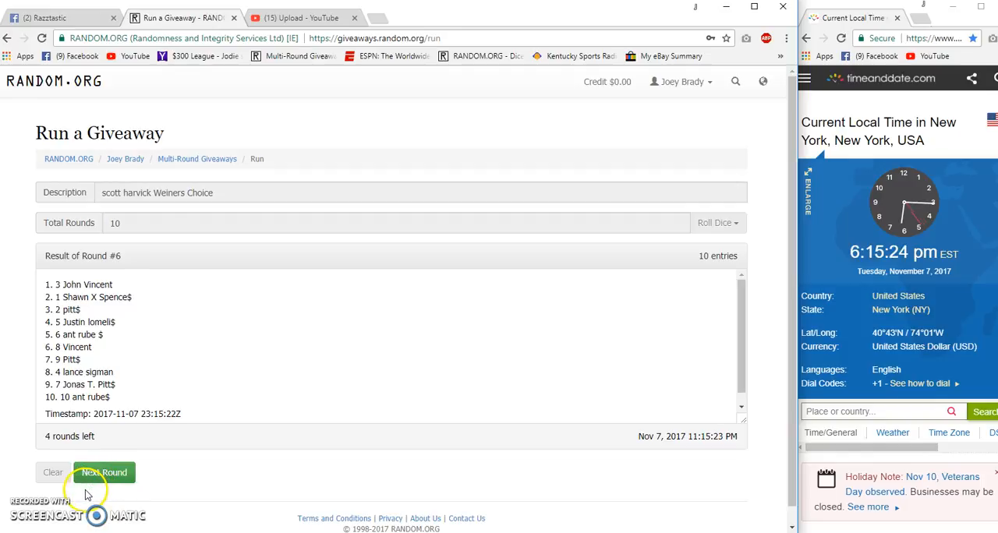
{"action": "left_click", "coordinate": [103, 472]}
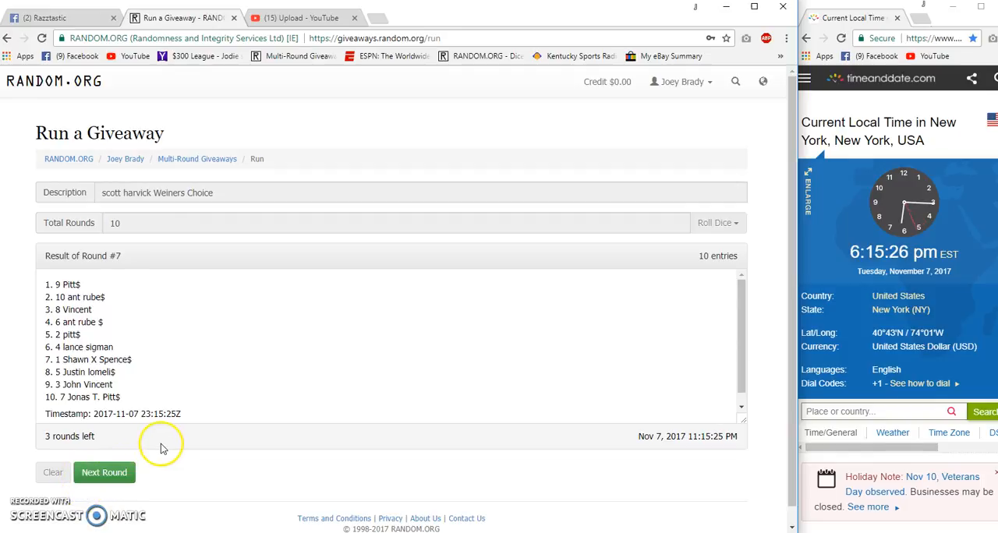
{"action": "left_click", "coordinate": [103, 472]}
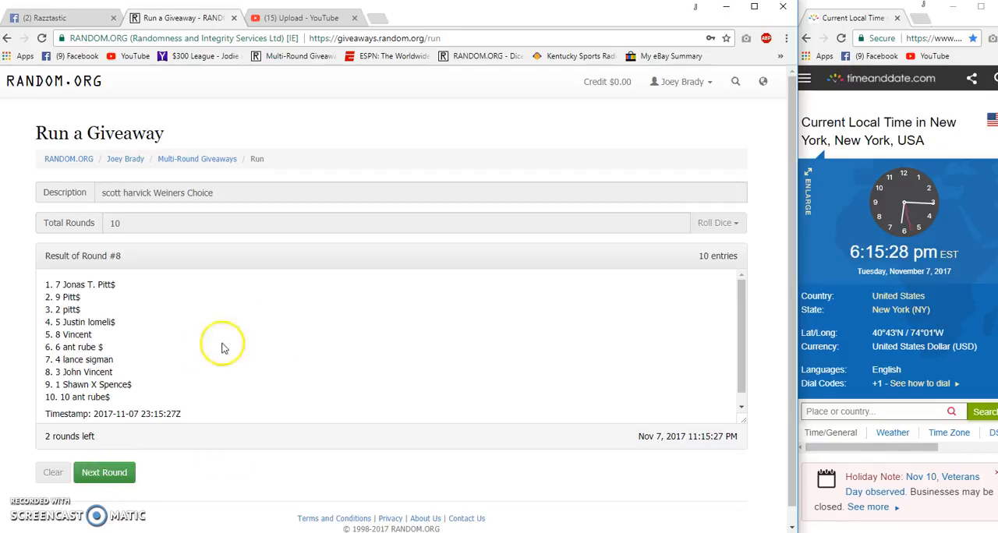
{"action": "left_click", "coordinate": [103, 473]}
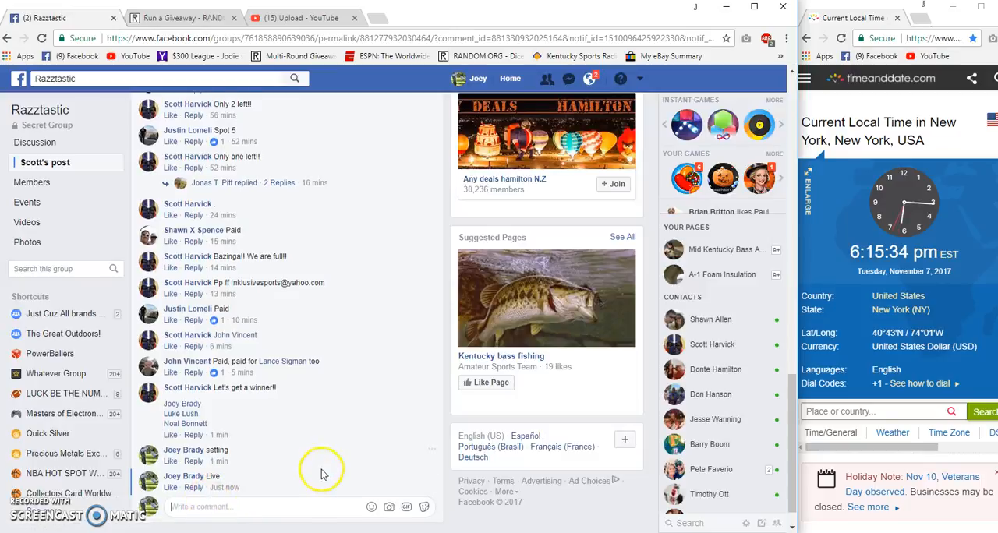
Comment 'Good Luck Final Round' in the thread and return to RANDOM.ORG.
{"action": "type", "text": "Good Luck Final"}
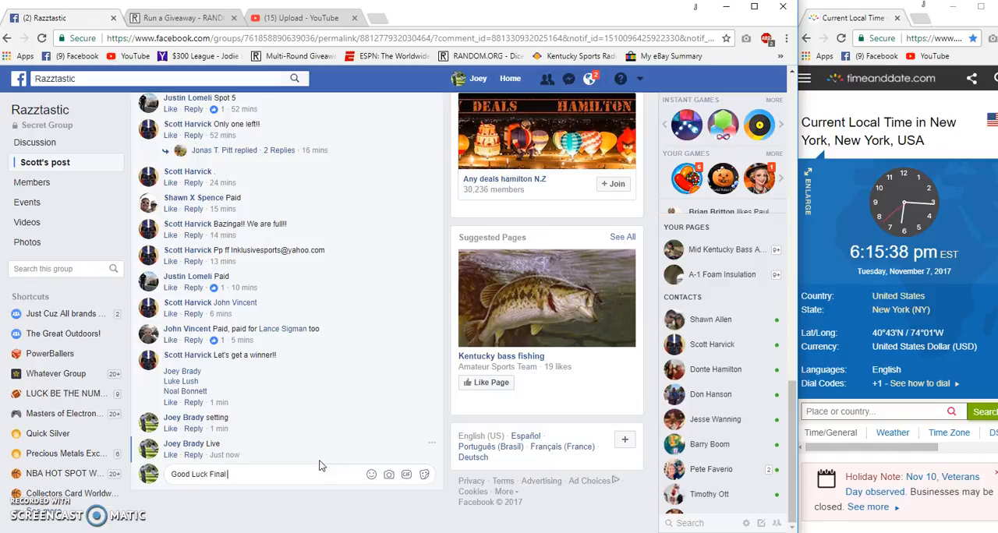
{"action": "type", "text": "Round"}
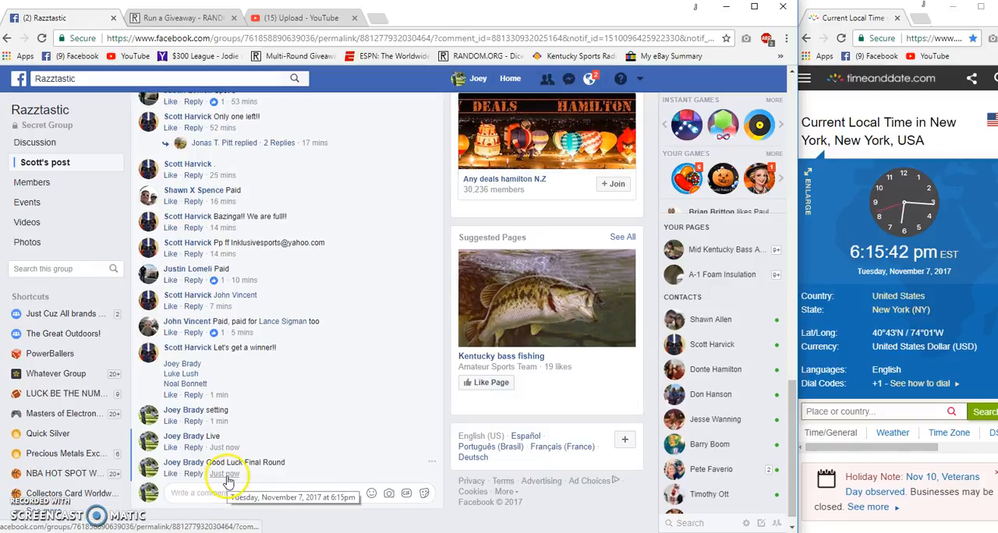
{"action": "left_click", "coordinate": [181, 17]}
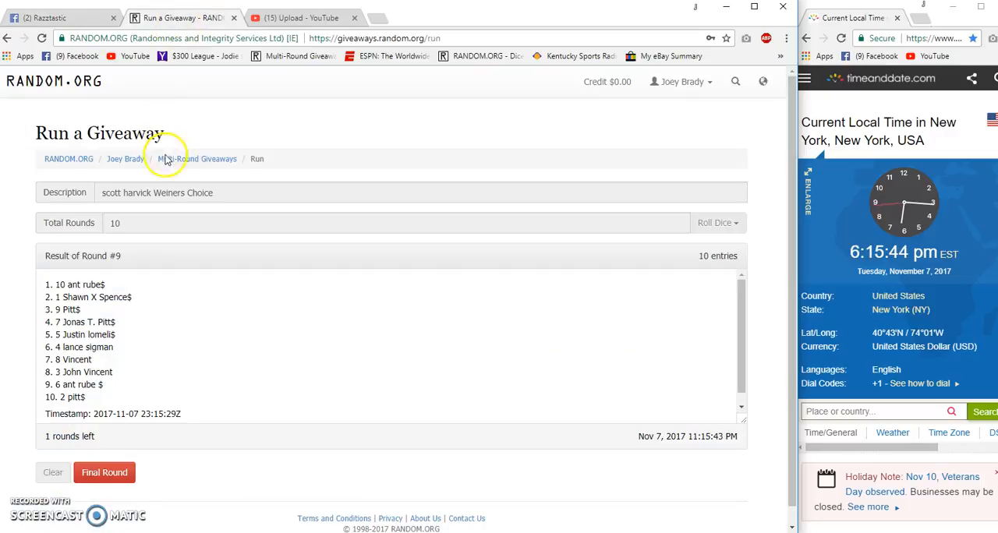
Run the final round, open its verification in a new tab, and draft a 'Done' comment.
{"action": "left_click", "coordinate": [103, 472]}
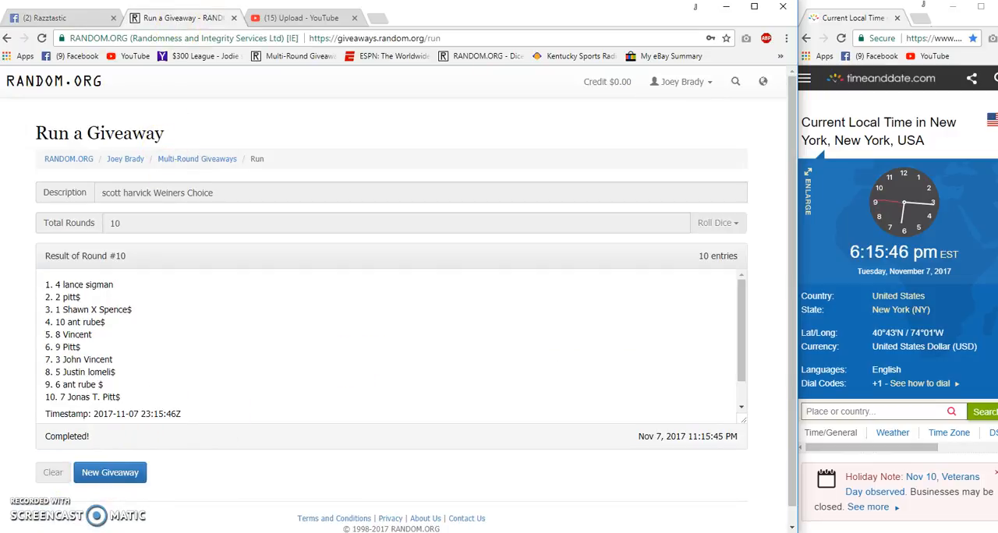
{"action": "right_click", "coordinate": [75, 284]}
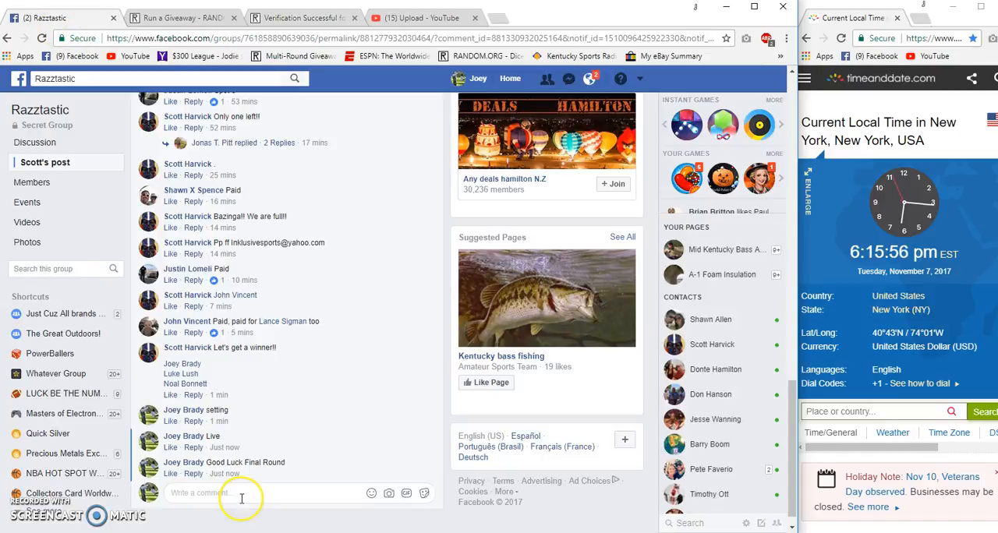
{"action": "type", "text": "Done"}
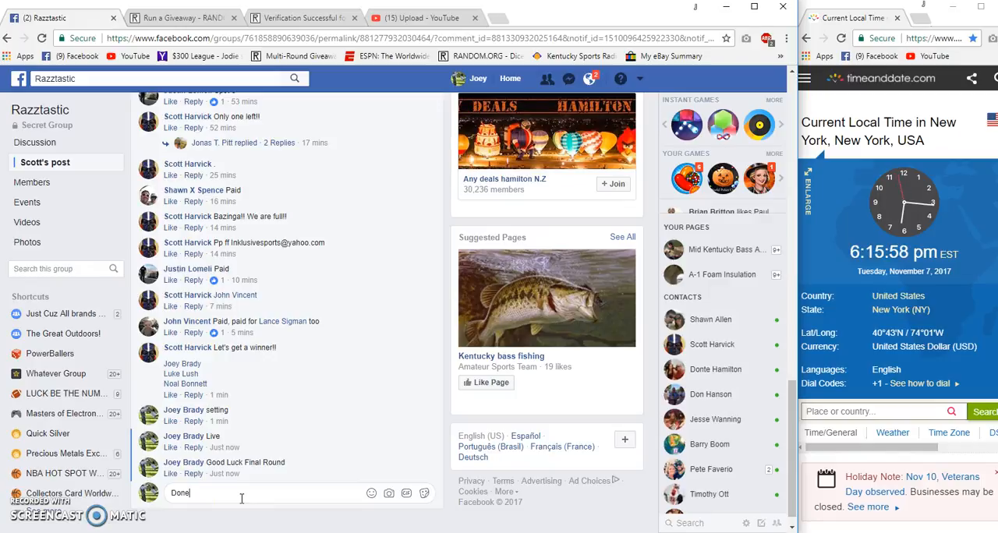